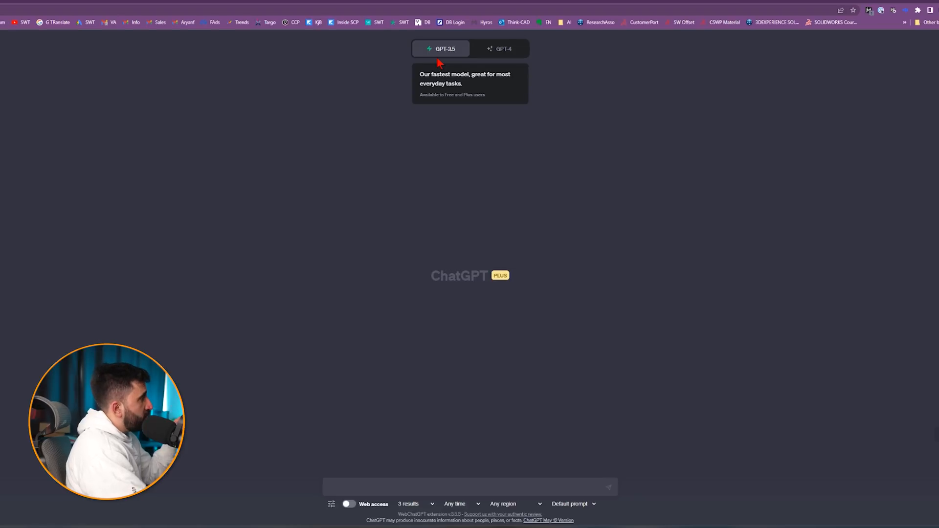
mouse_move(538, 55)
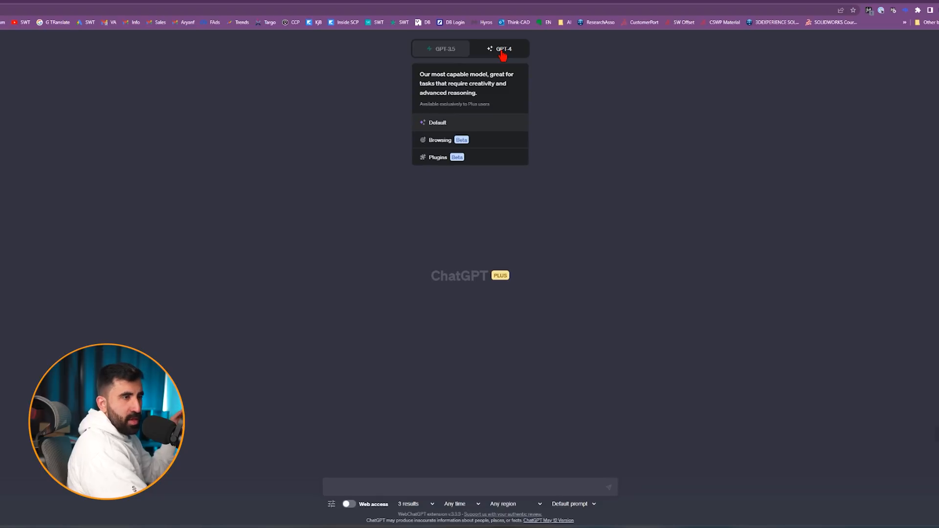
Ask GPT-3.5 'What is the shortcut to hide a component in SolidWorks?'.
click(441, 48)
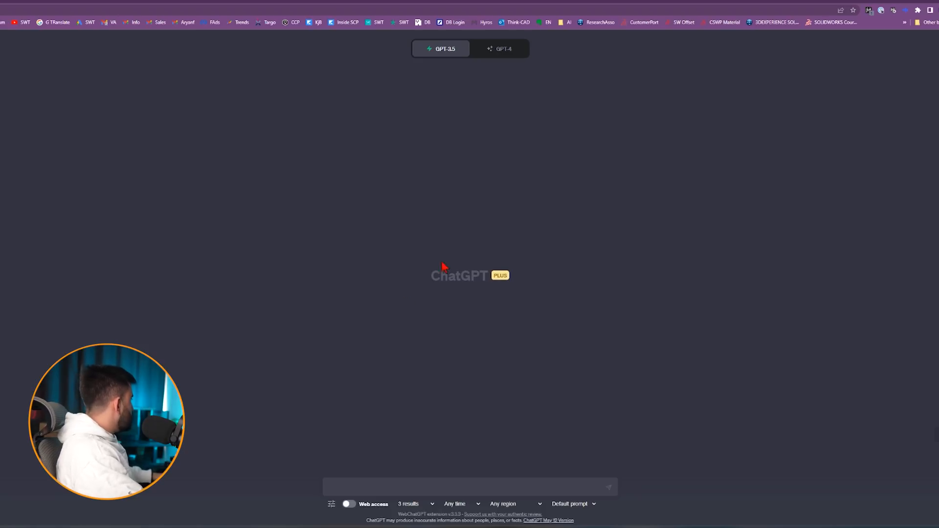
text(What is)
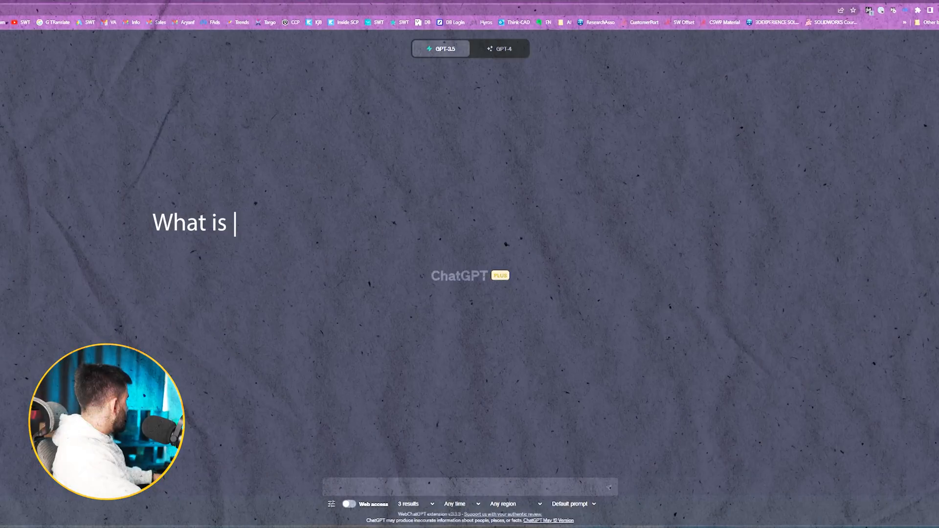
text(the shortcut to hide a component i)
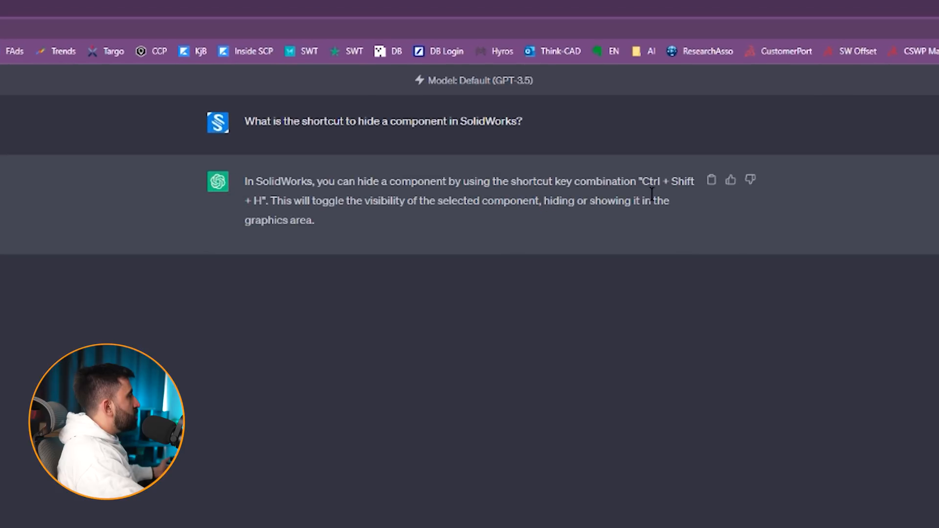
mouse_move(232, 241)
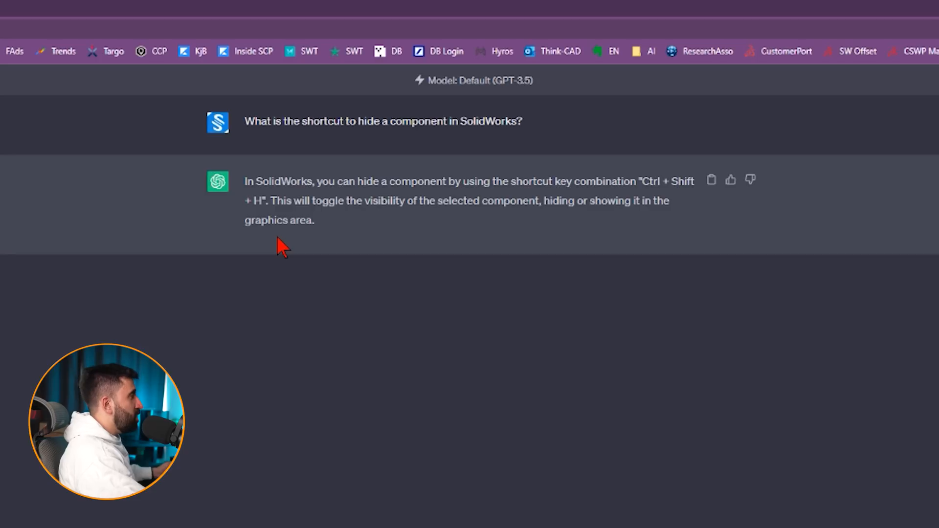
mouse_move(283, 254)
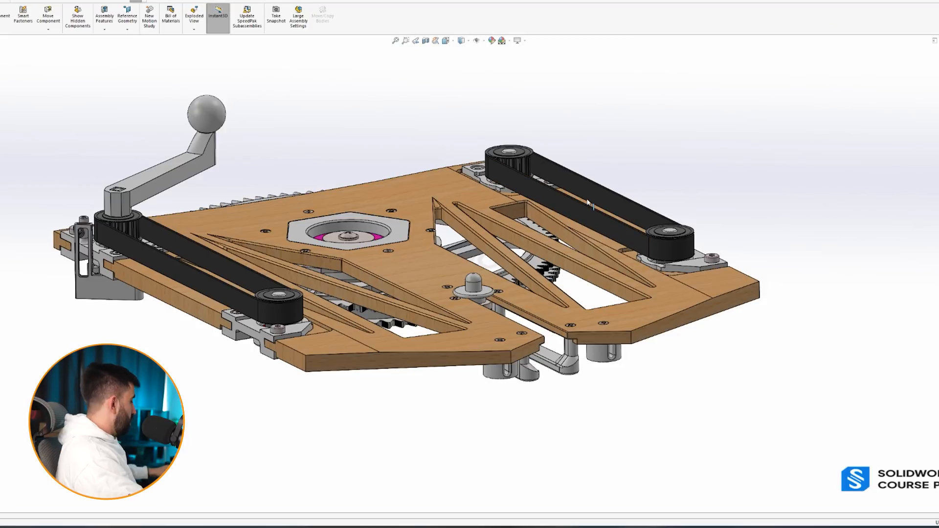
mouse_move(589, 206)
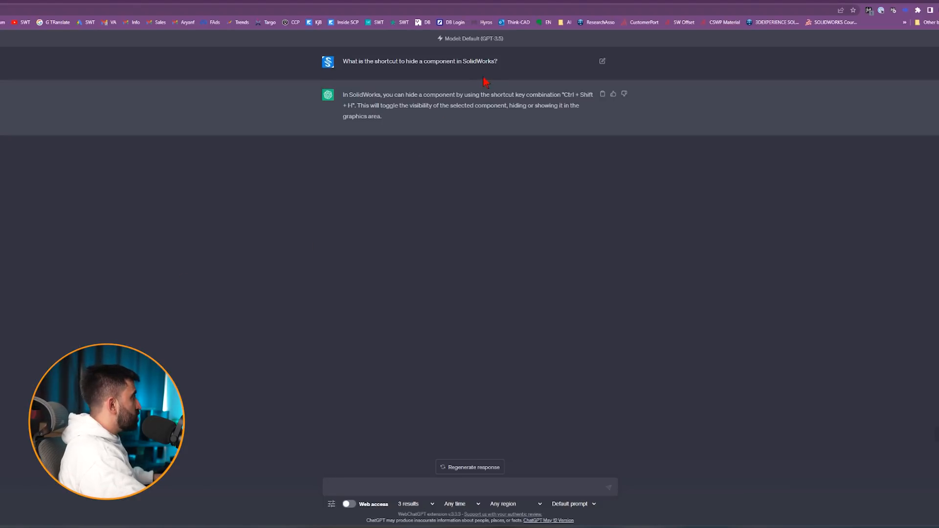
Copy the hide-component question, compare GPT-4's Tab-key answer, and begin the DXF question.
triple_click(419, 61)
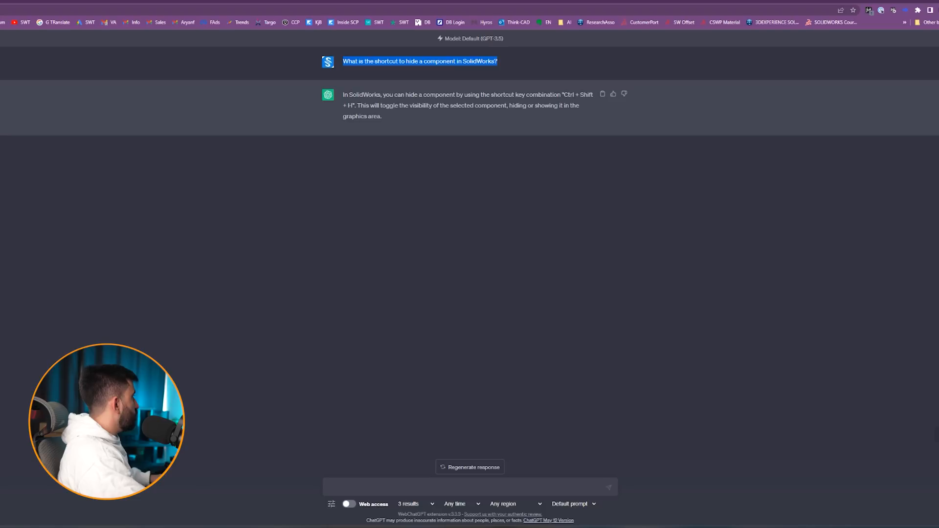
click(503, 49)
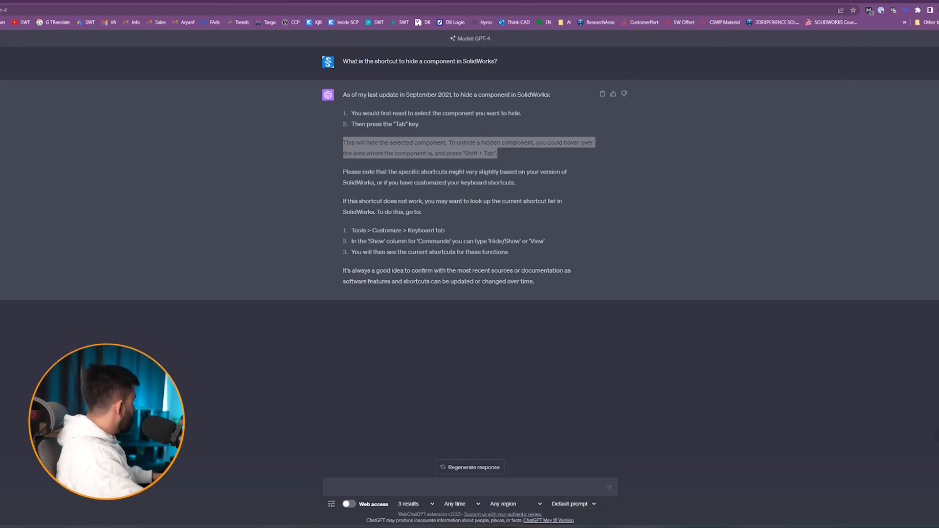
text(How can I convert a SOLIDWORKS drawing to DXF file)
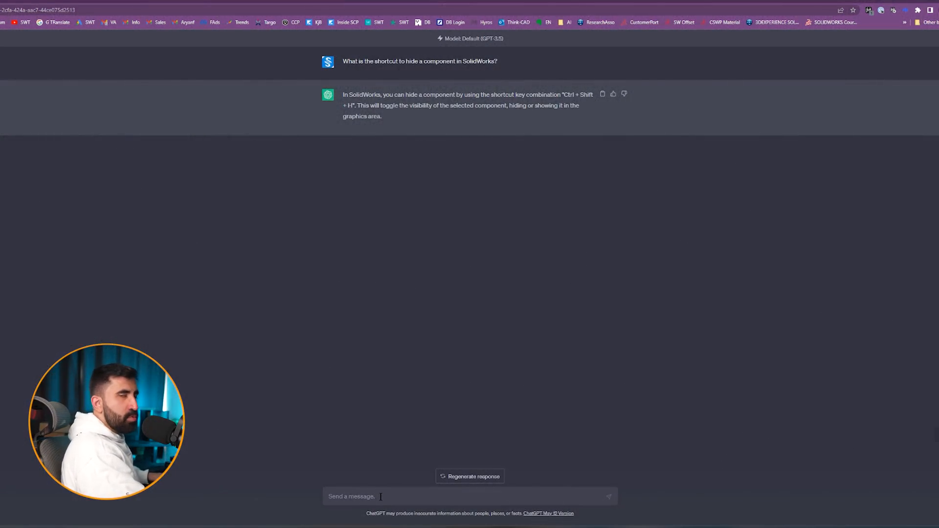
Send 'How can I convert a SolidWorks drawing to a DXF file?' and scroll the seven-step answer.
text(How can I convert a SolidWorks drawing to a DXF file?)
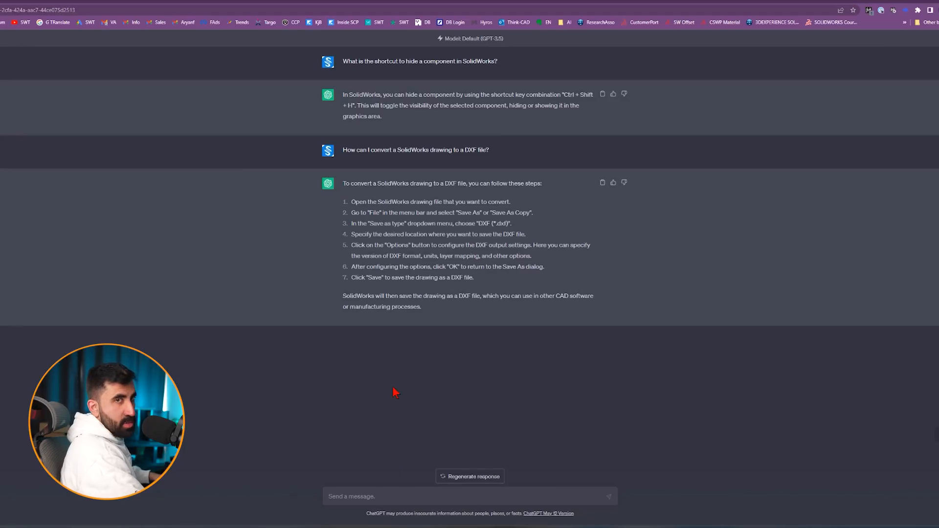
scroll(down, 3)
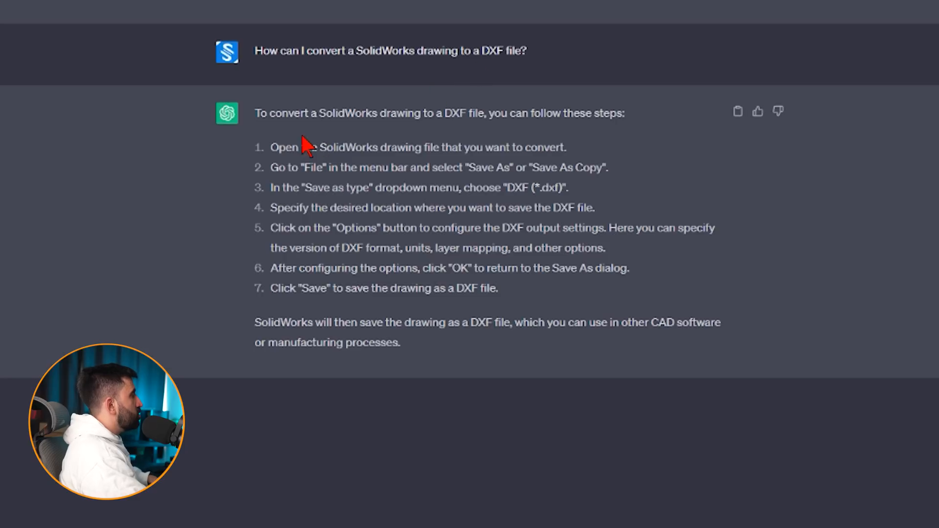
mouse_move(538, 166)
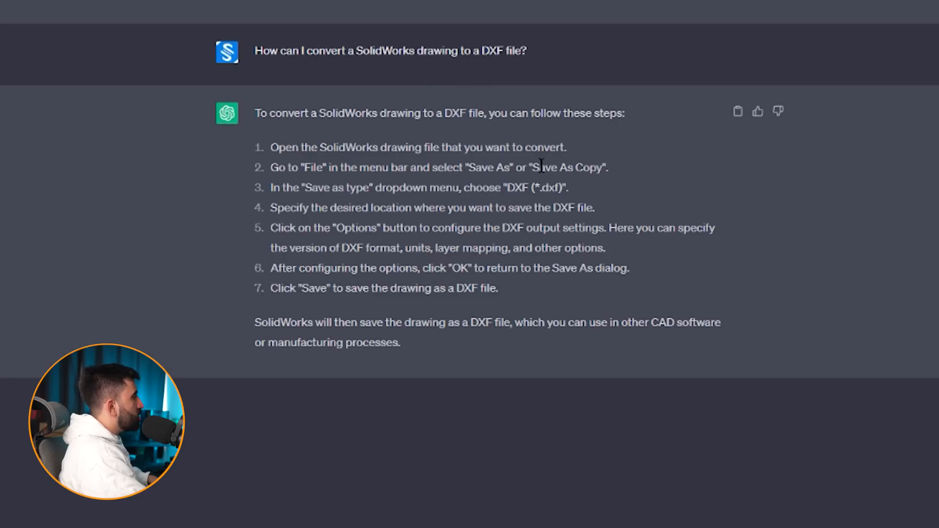